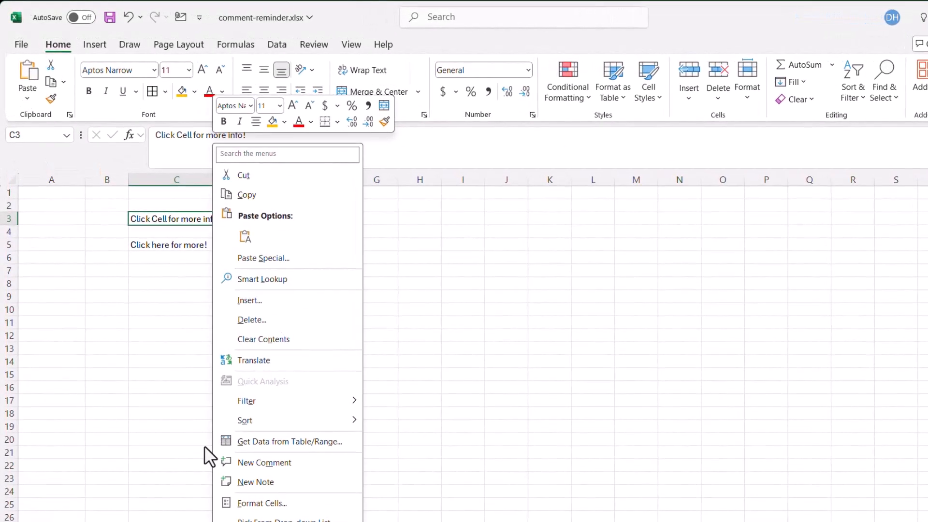
mouse_move(255, 481)
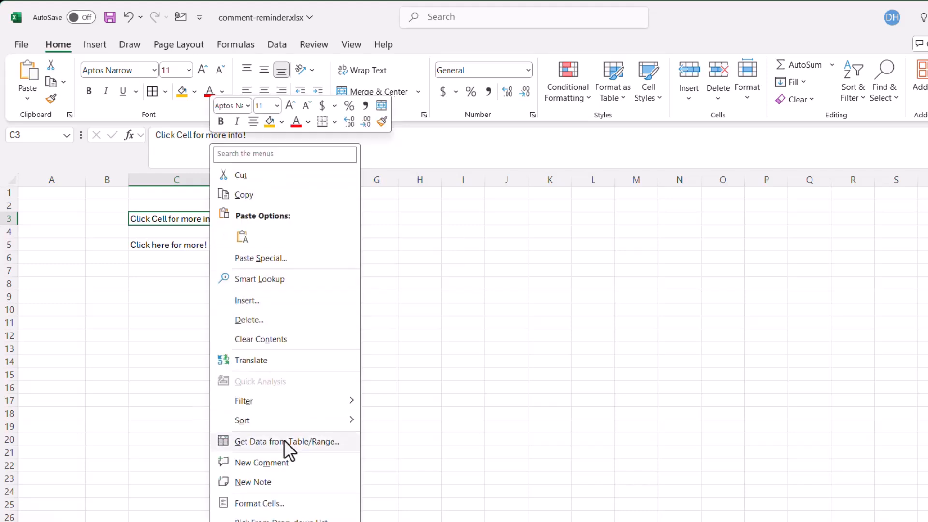
mouse_move(290, 481)
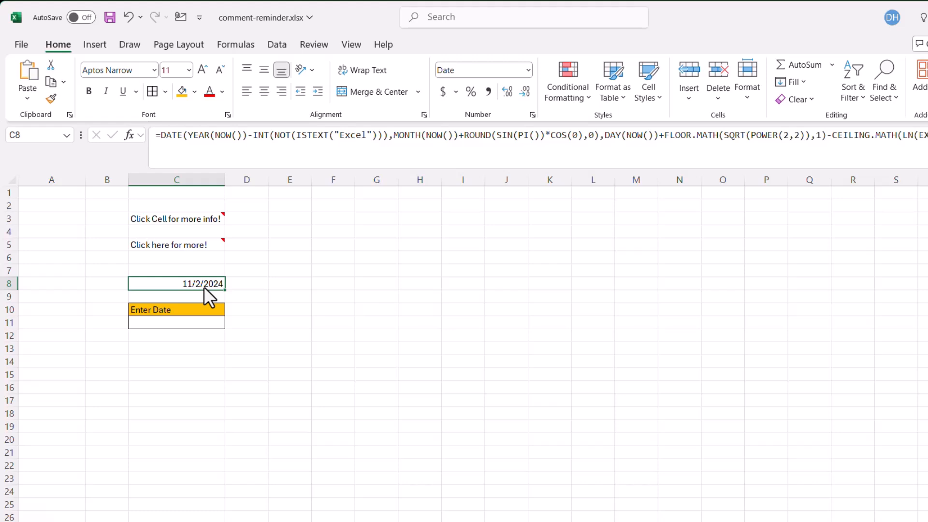
mouse_move(166, 145)
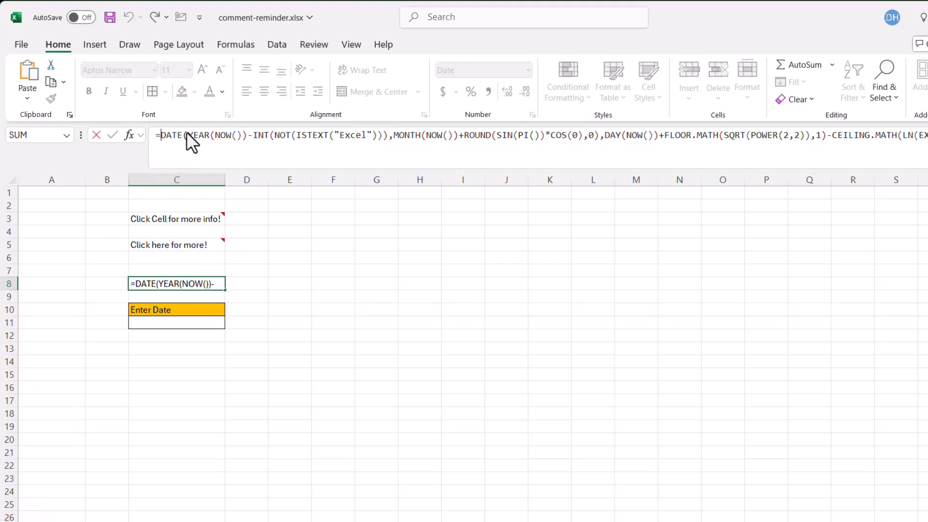
Start =n in empty cell E8 to read the N function tooltip, then cancel the entry
click(289, 283)
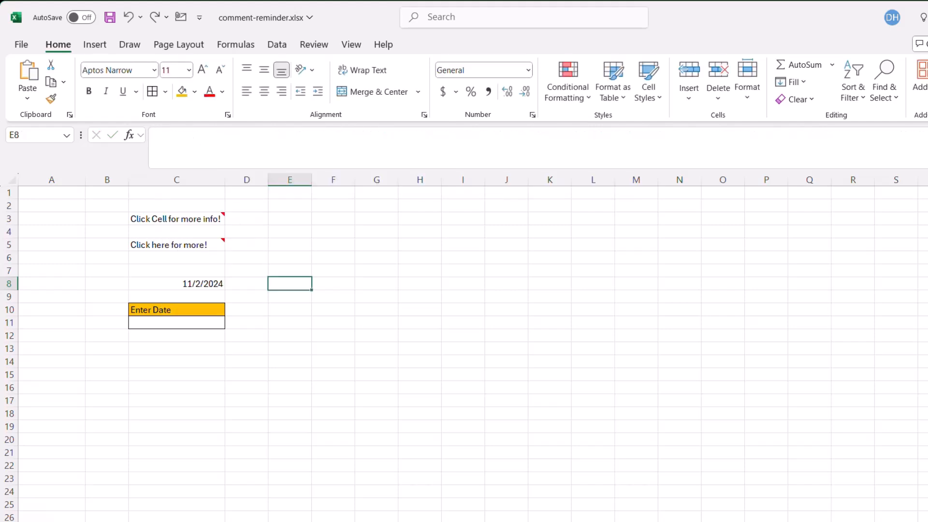
text(=)
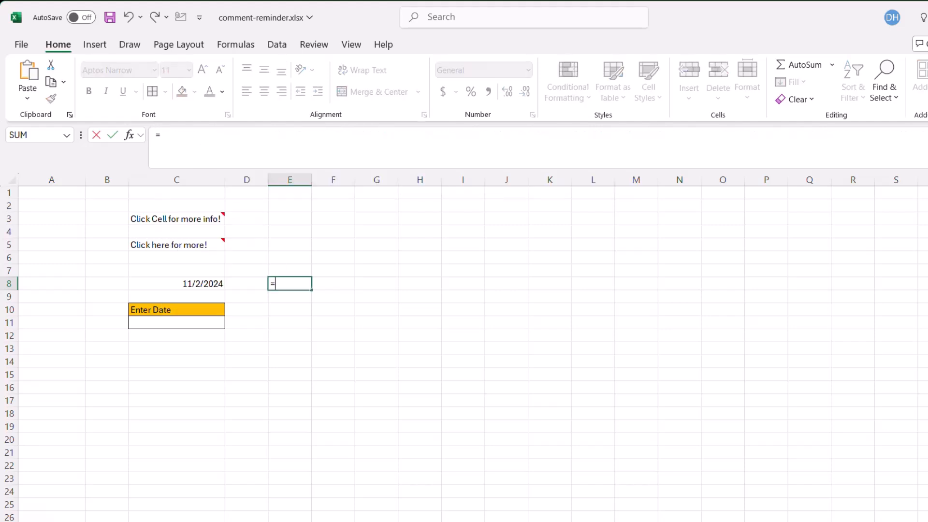
text(n)
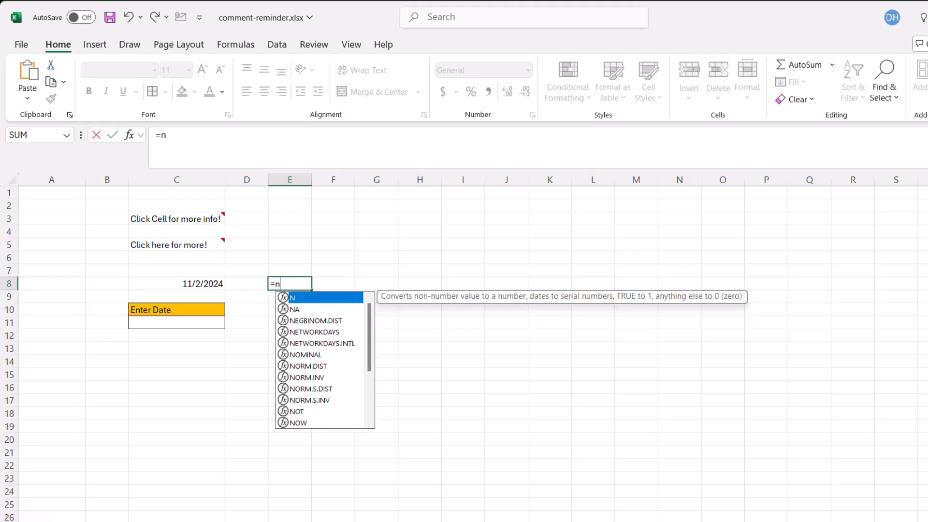
mouse_move(315, 313)
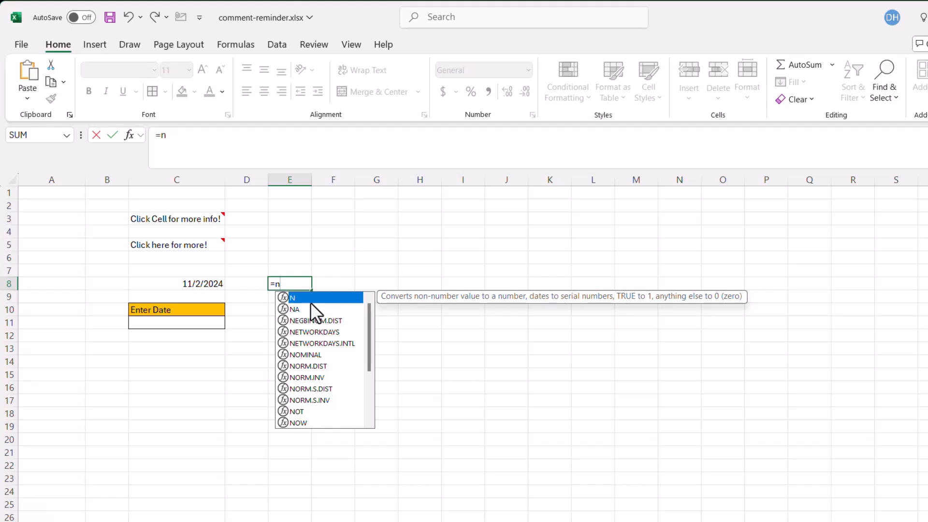
key(Escape)
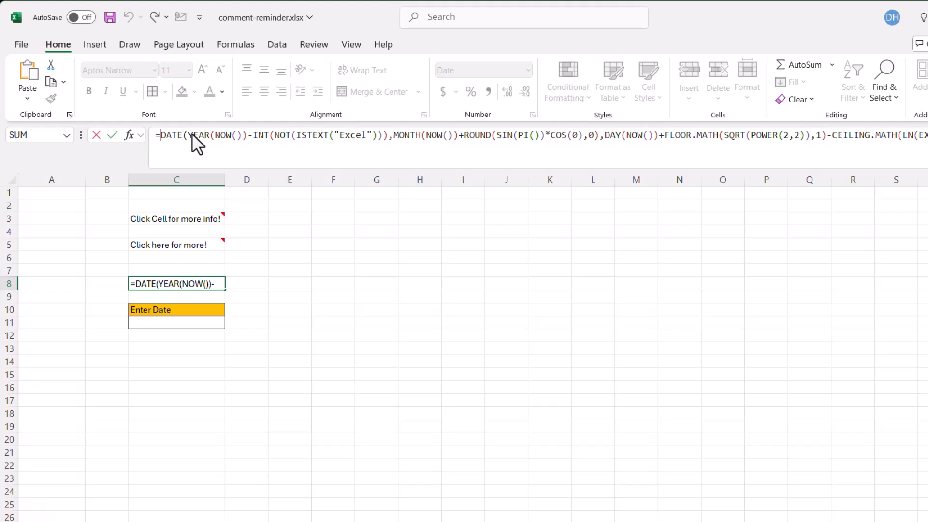
Prefix C8's DATE formula with N("***non sense formula to get date***")+ so it still returns 11/2/2024
text(n)
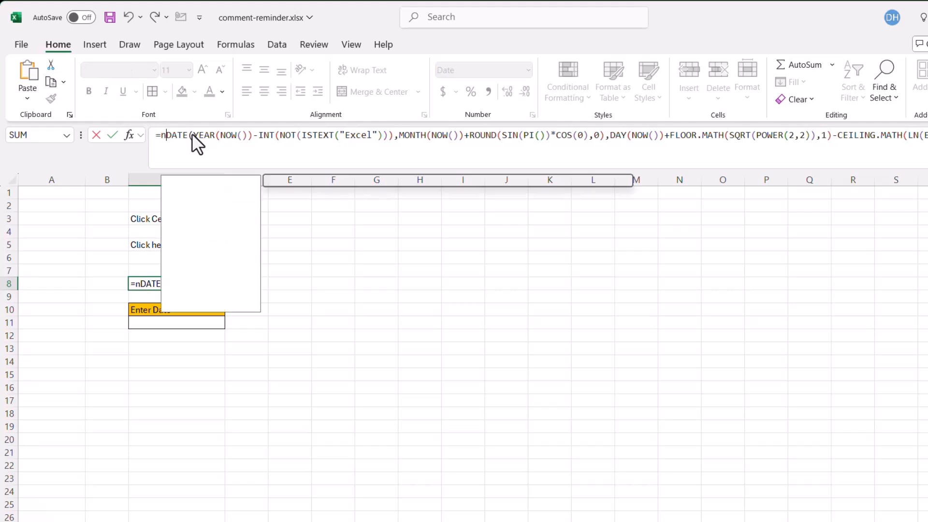
text((")
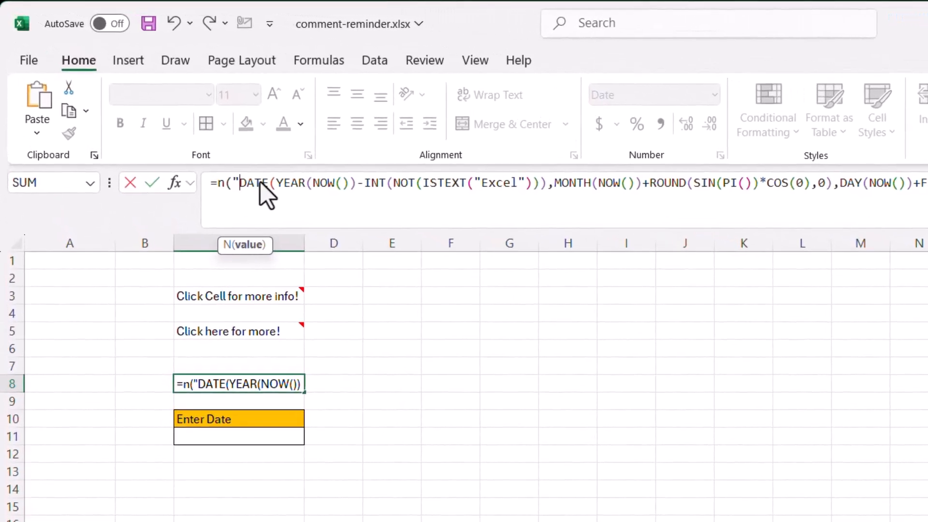
text(***)
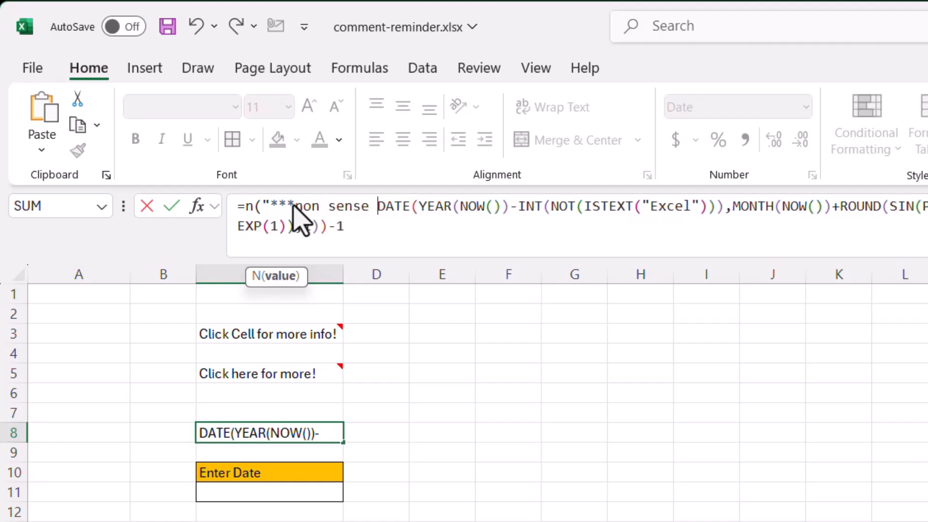
text(formula)
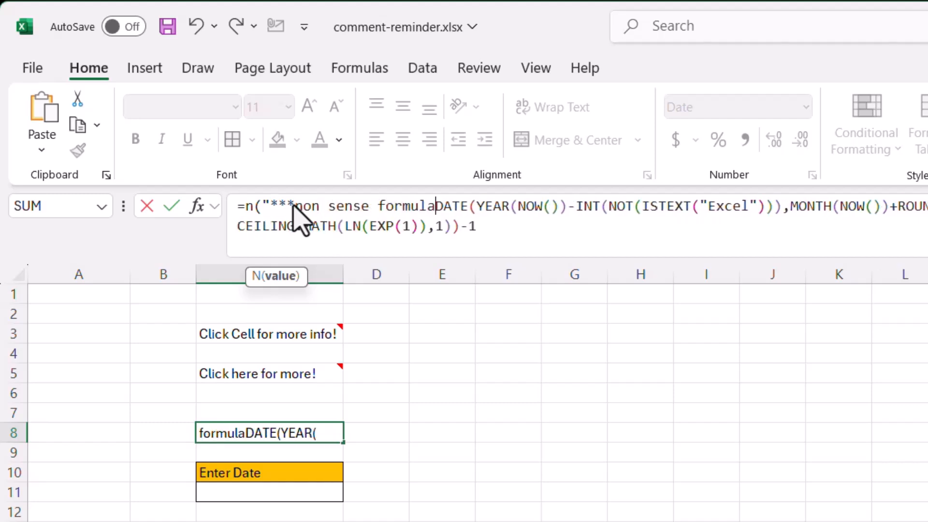
text(to get t)
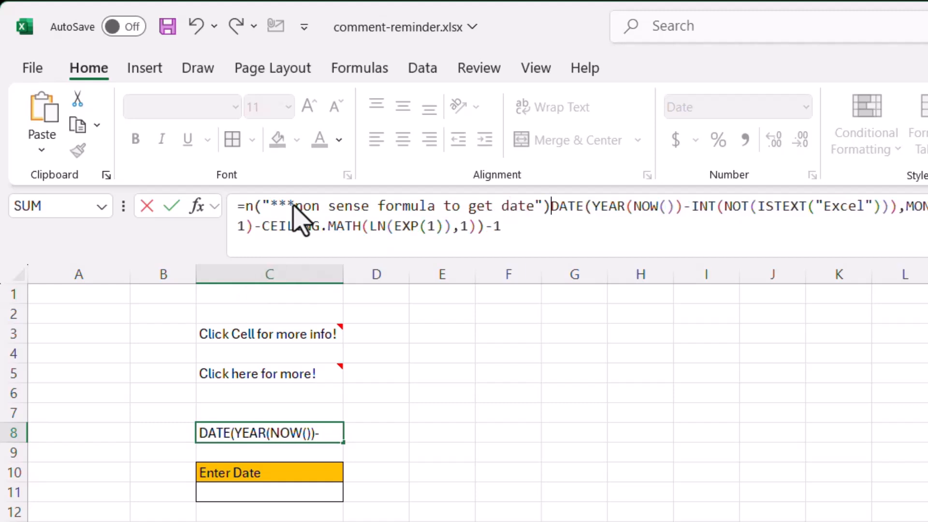
text(+)
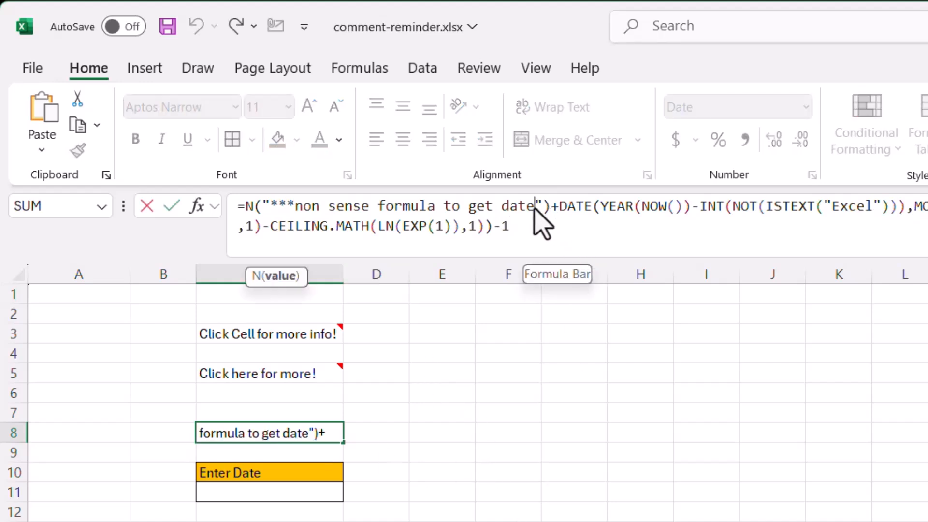
text(***)
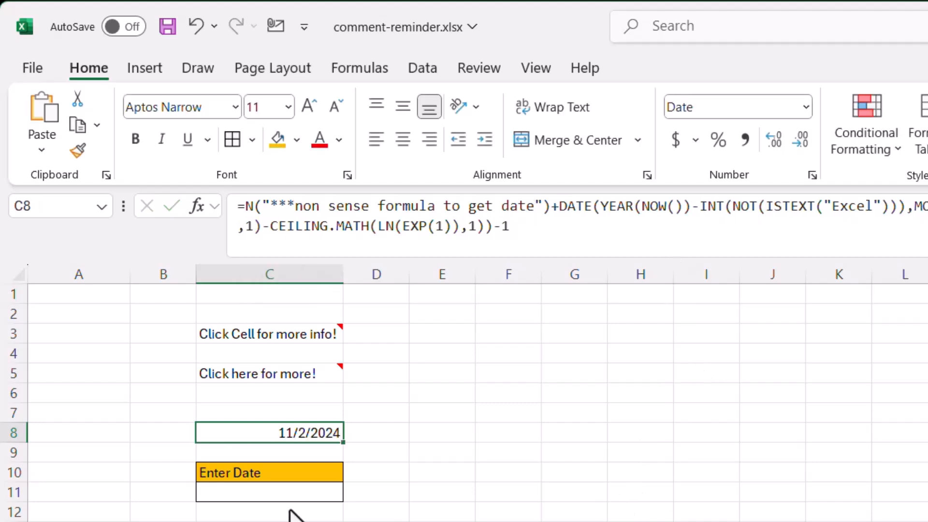
click(268, 492)
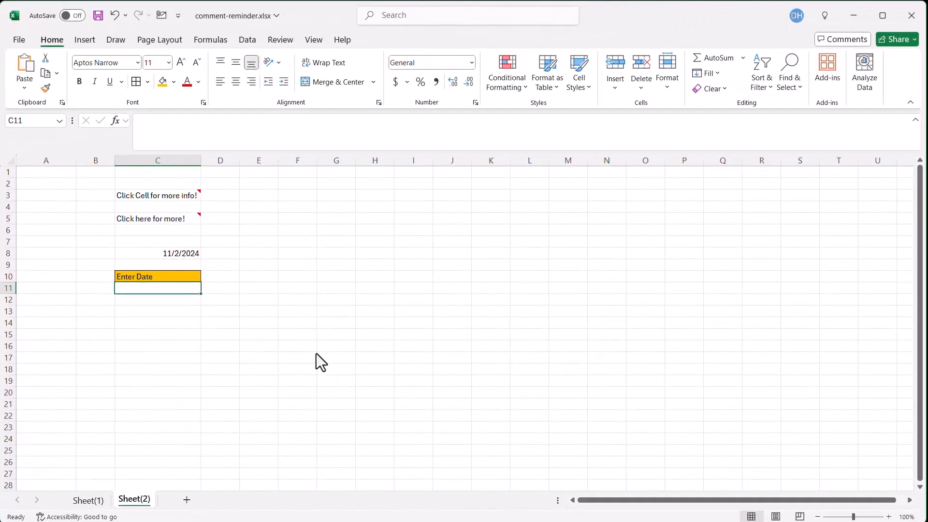
text(12-1)
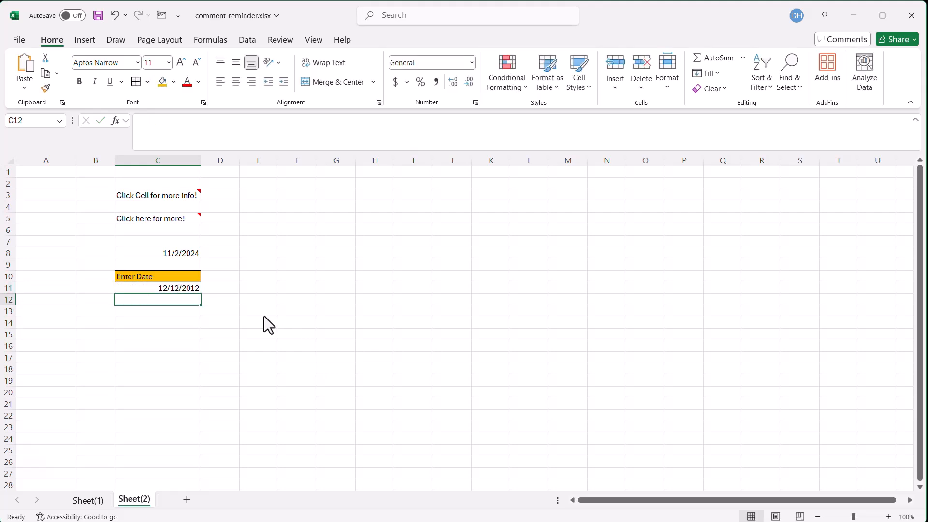
click(158, 288)
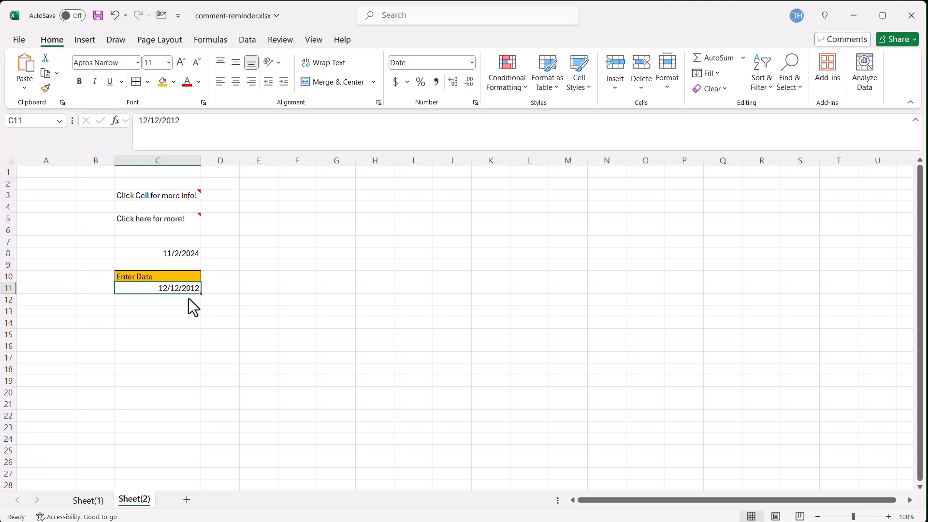
key(Delete)
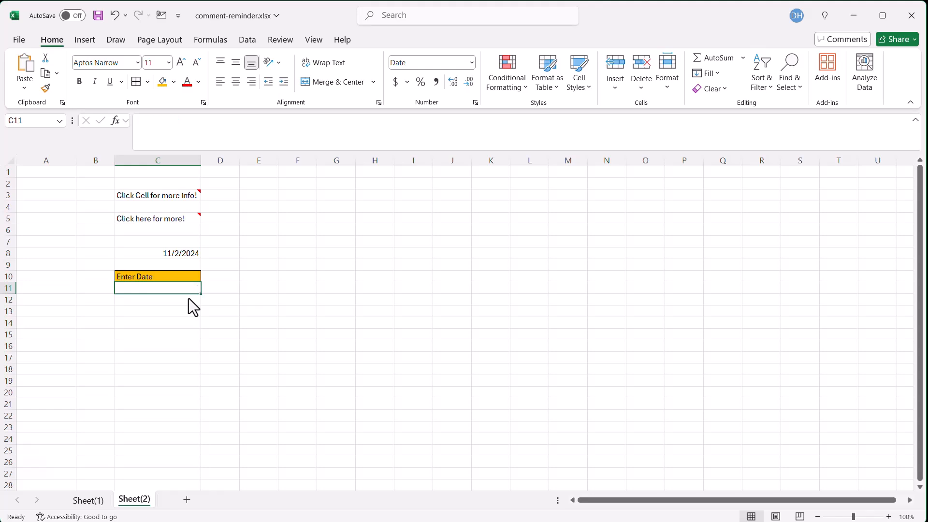
Bring up the Data Validation settings for cell C11 from the Data tools
click(246, 39)
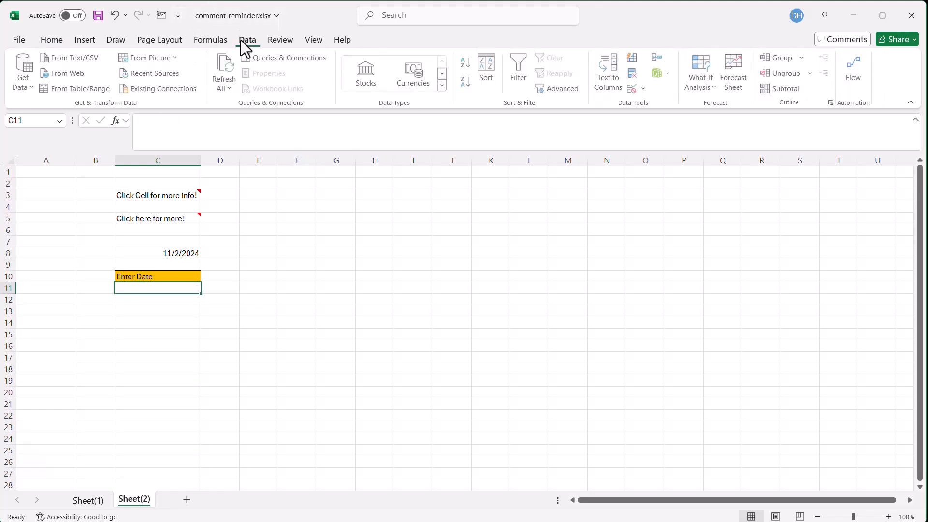
click(644, 89)
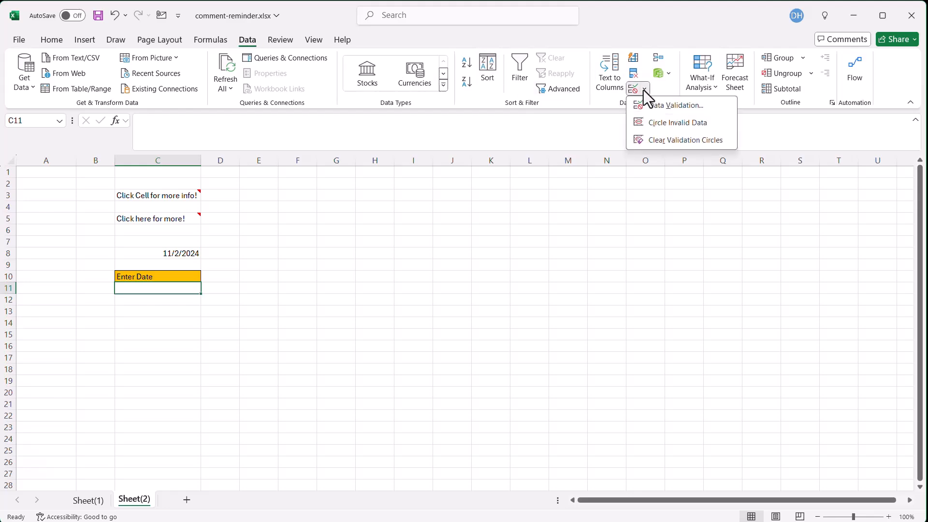
click(673, 104)
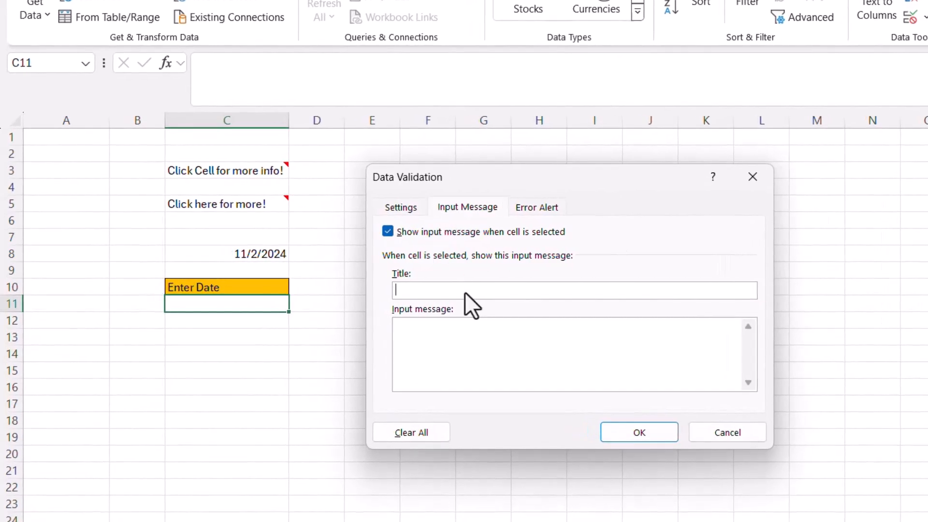
Set the input message title 'Enter Date in' and message 'YYYYMMDD Format', then confirm
text(Enter Date in)
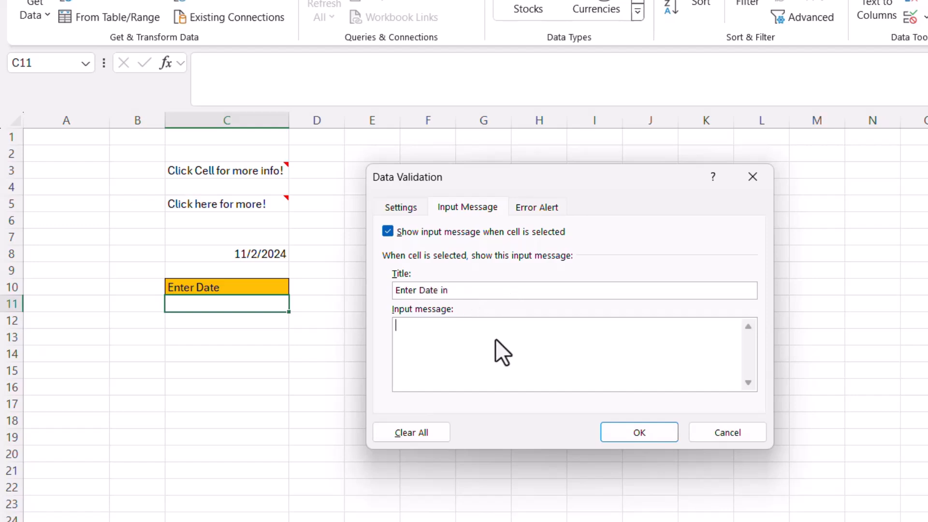
text(YYY)
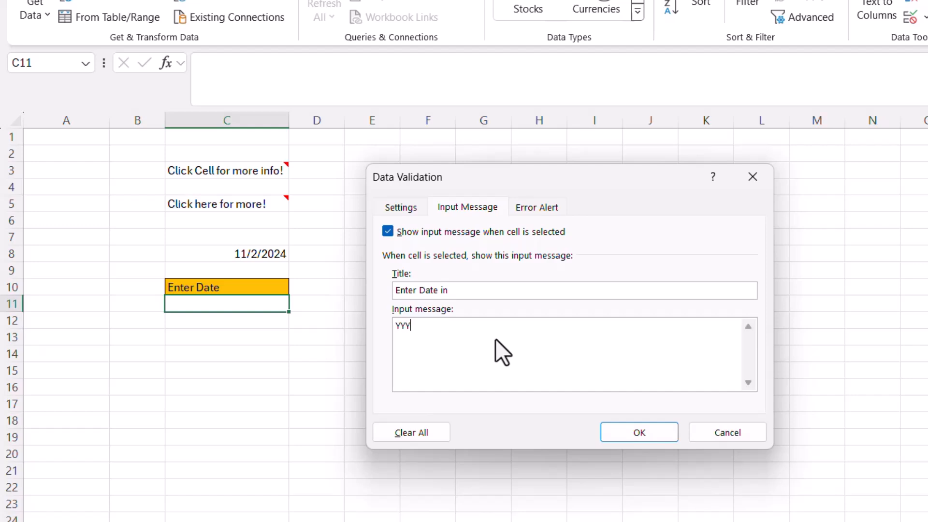
text(YM)
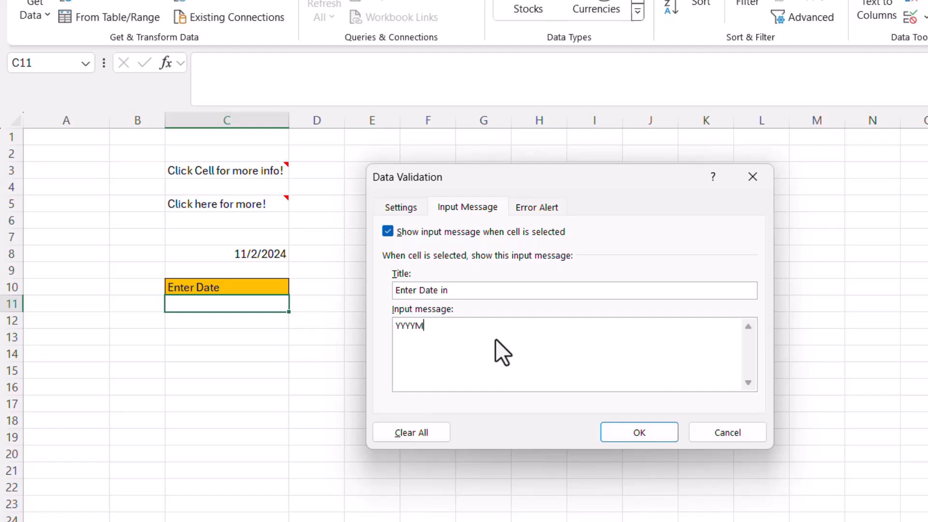
text(MDD Format)
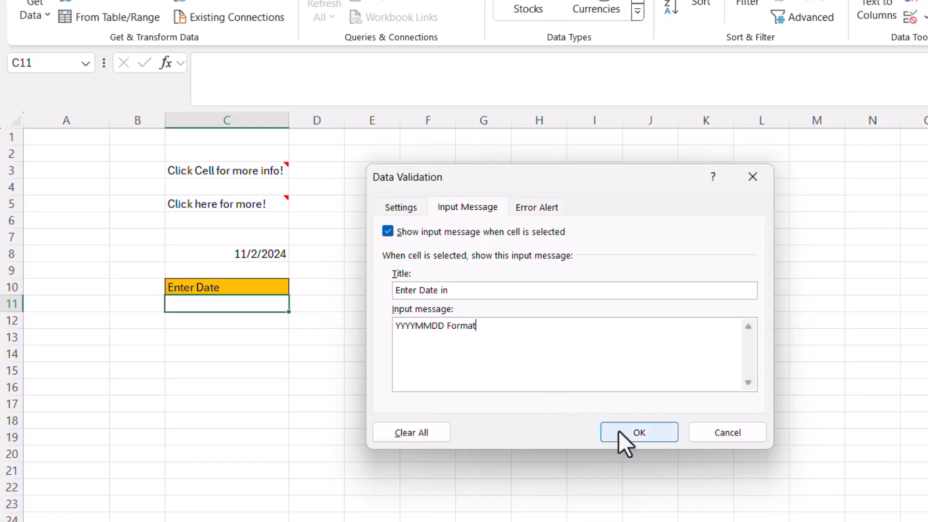
click(639, 432)
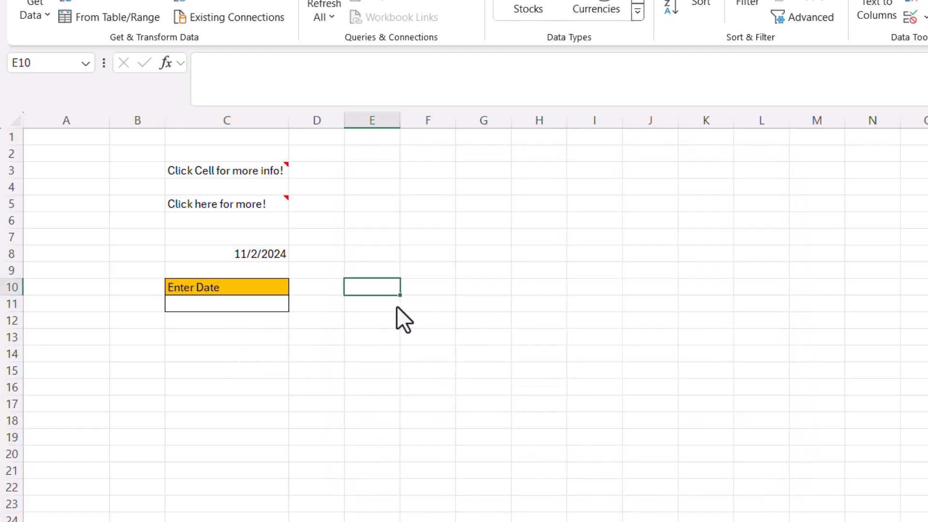
Select C11 to see its 'Enter Date in / YYYYMMDD Format' prompt appear
click(226, 304)
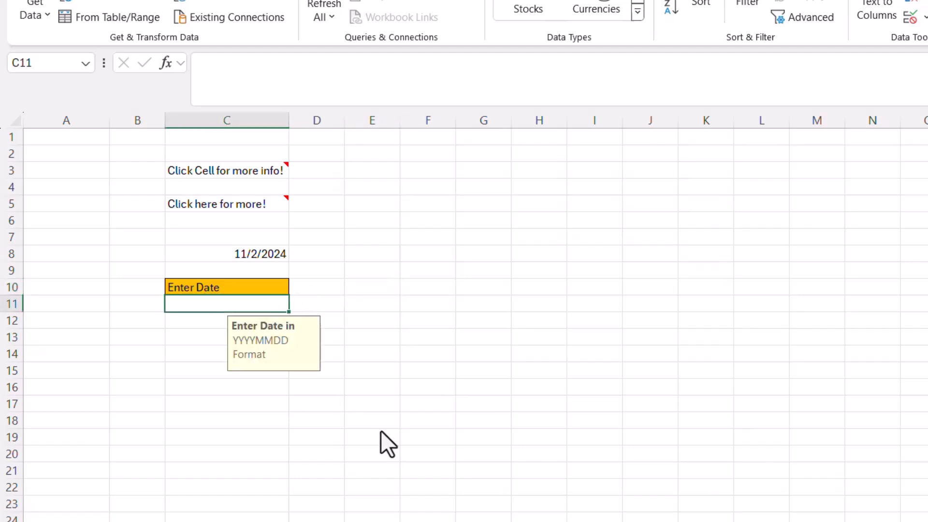
mouse_move(320, 407)
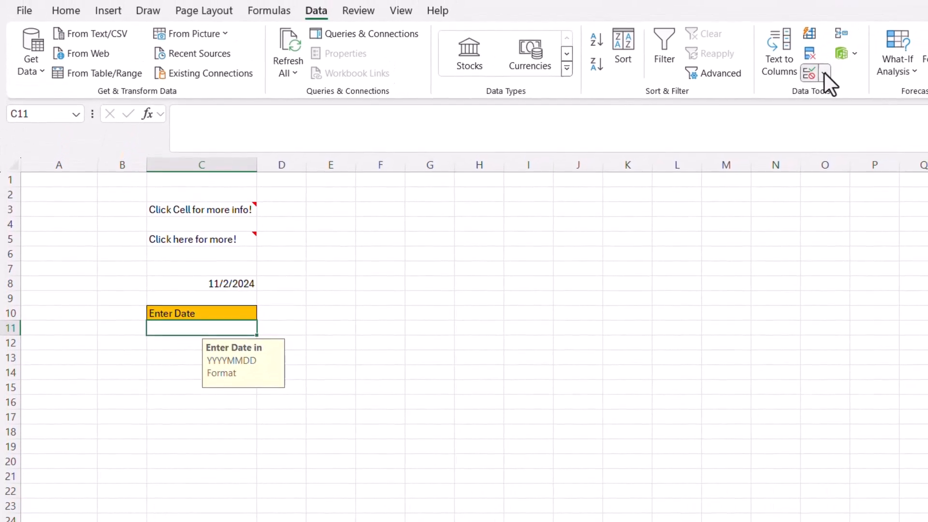
Update C11's input message to read 'YYYYMMDD (i.e., 20191212) Format' and confirm
click(809, 73)
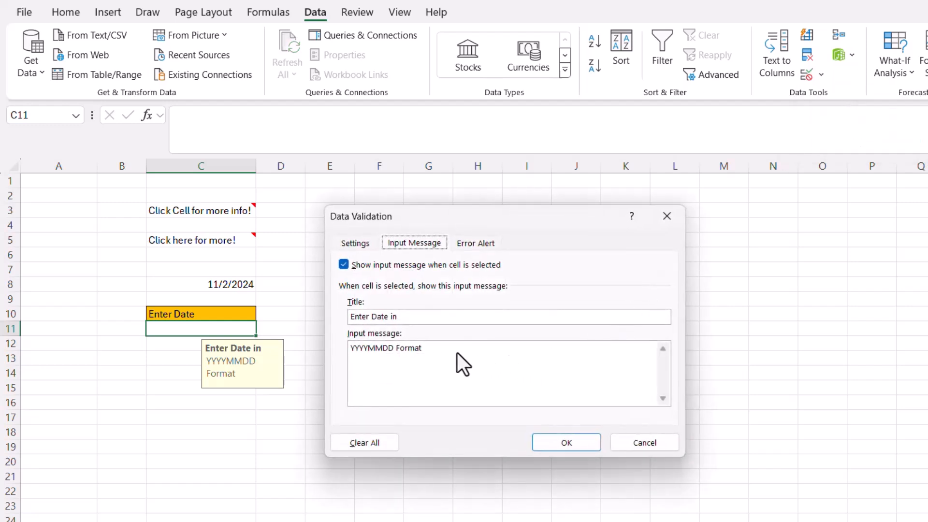
mouse_move(415, 358)
text((i.e. )
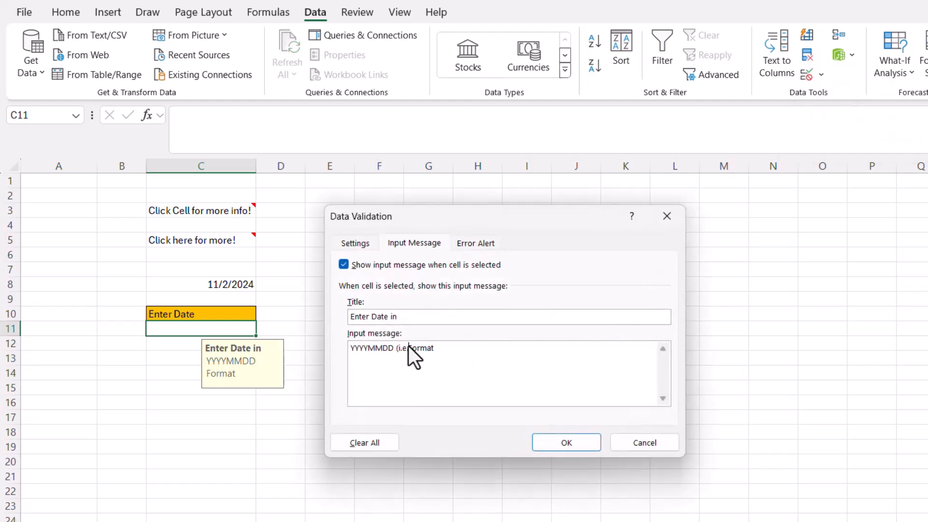
text(20191212))
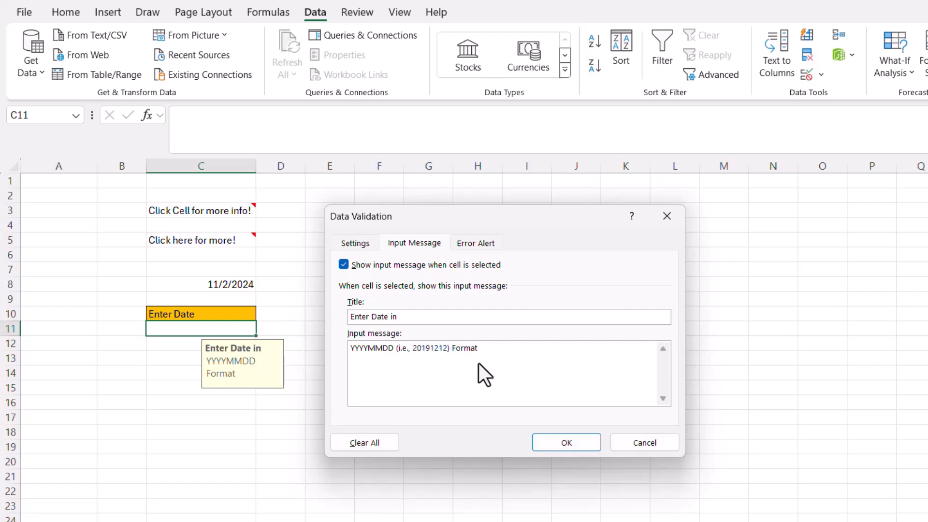
click(565, 442)
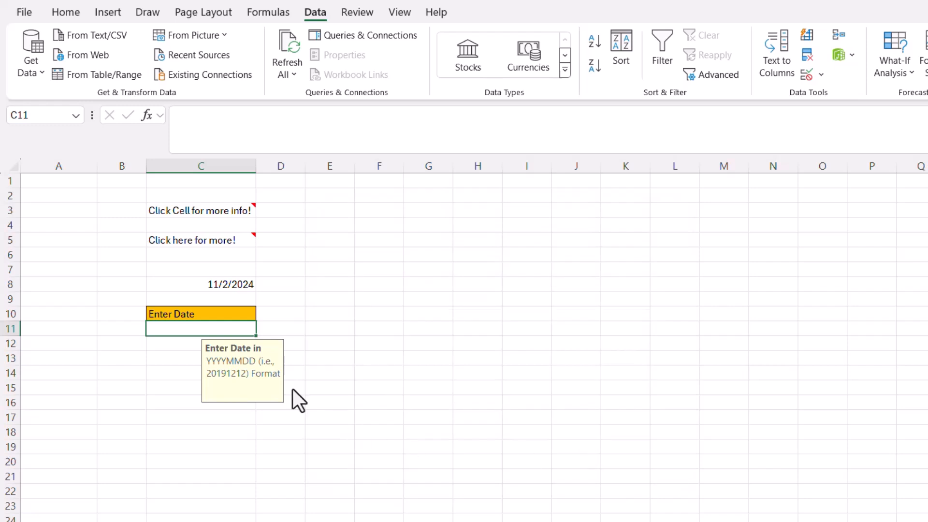
Enter 20201212 in C11, which shows as hash marks, and reselect the cell
text(202)
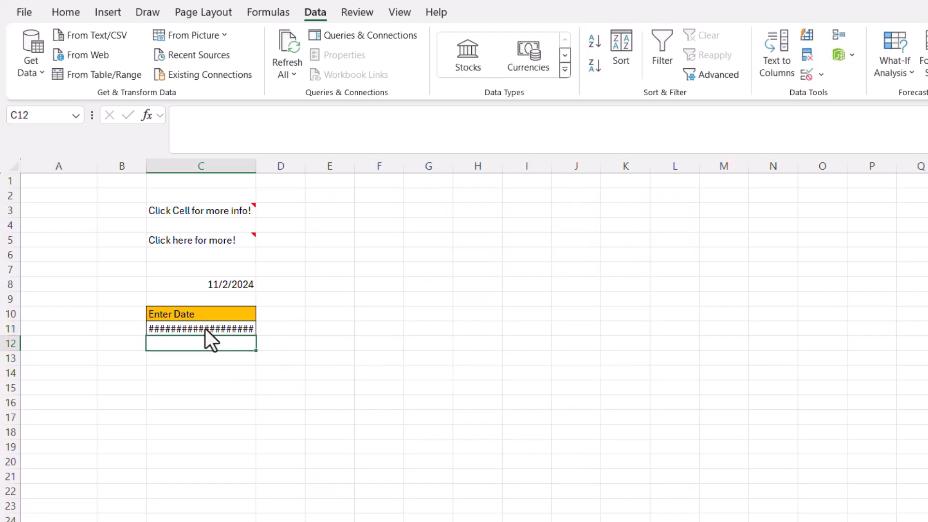
click(201, 328)
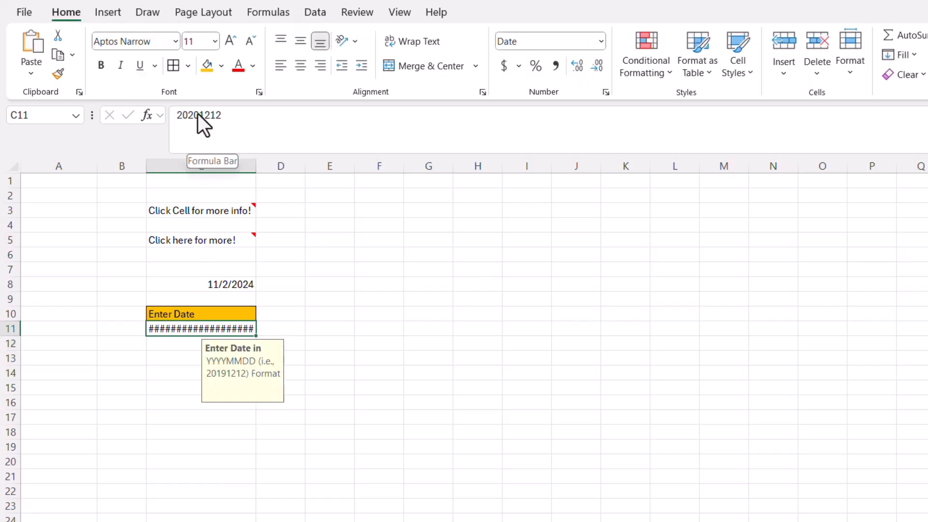
mouse_move(222, 131)
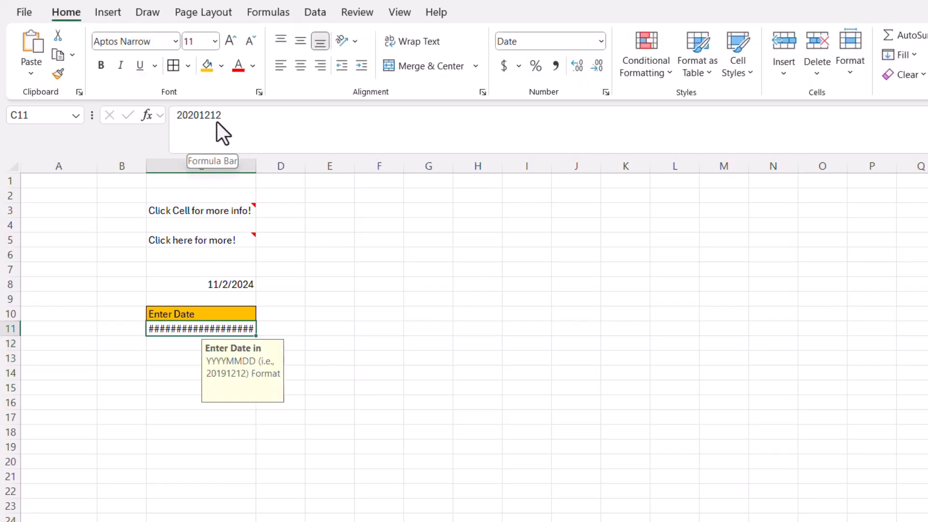
mouse_move(194, 338)
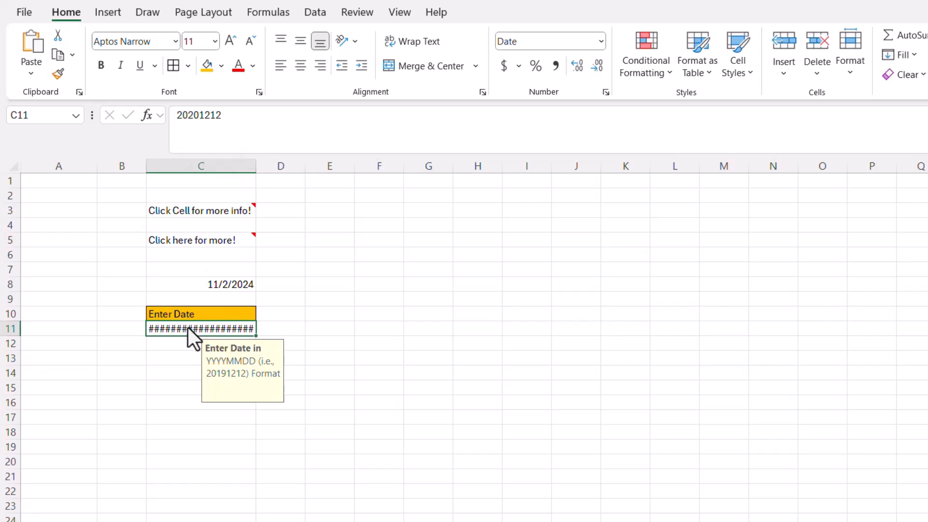
mouse_move(607, 50)
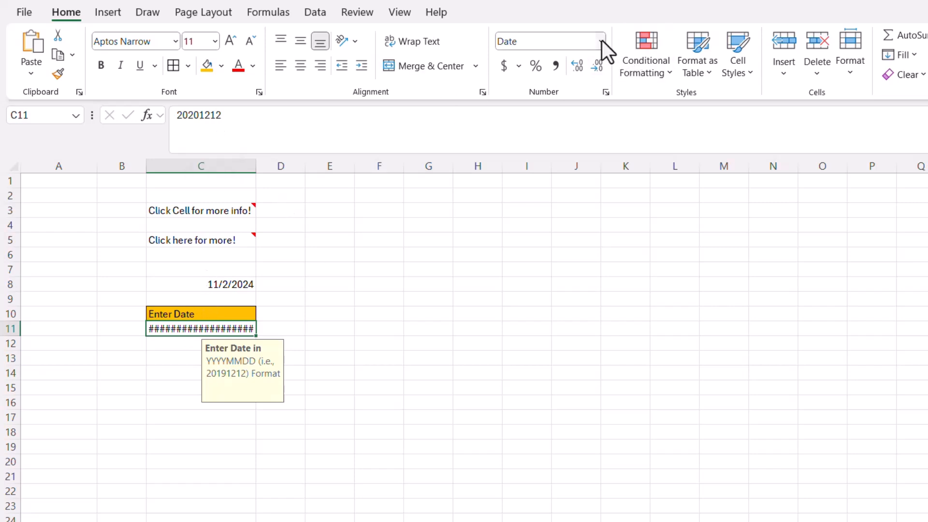
Switch C11 to the General number format so it displays 20201212 plainly
click(602, 41)
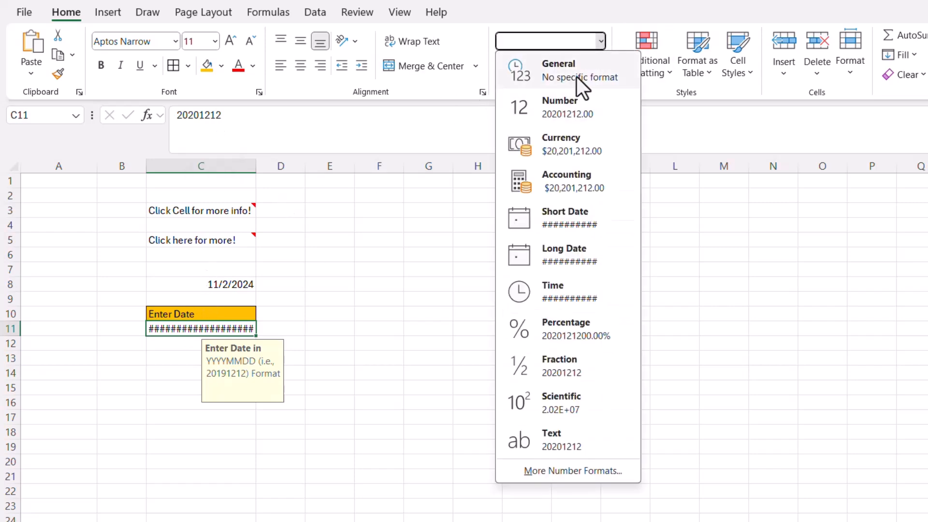
click(558, 69)
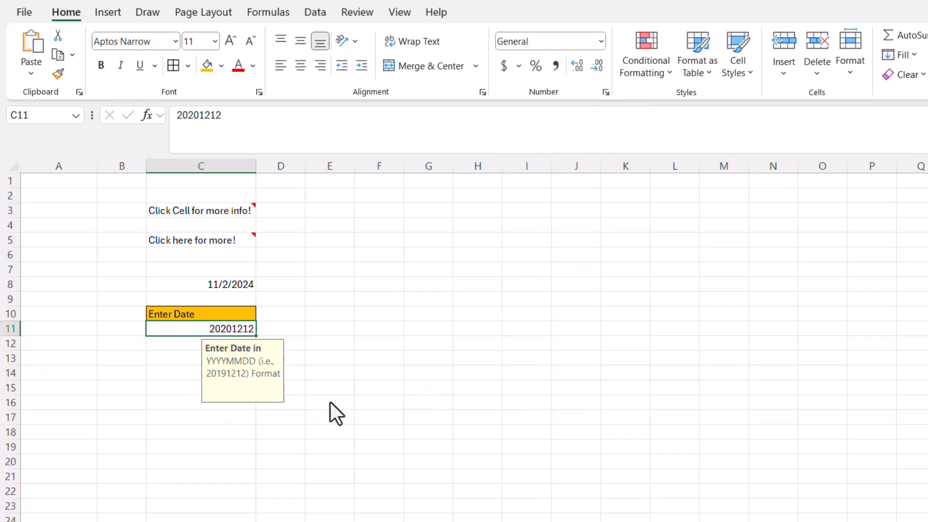
click(329, 327)
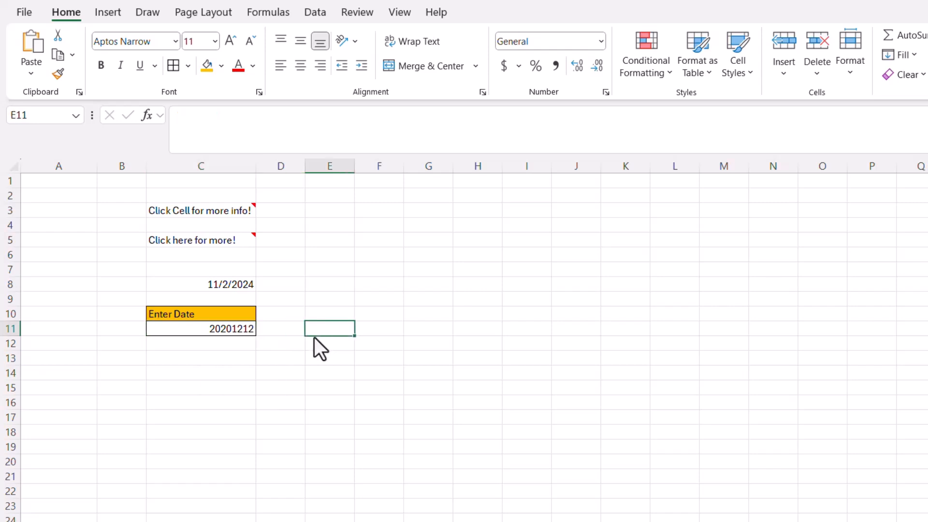